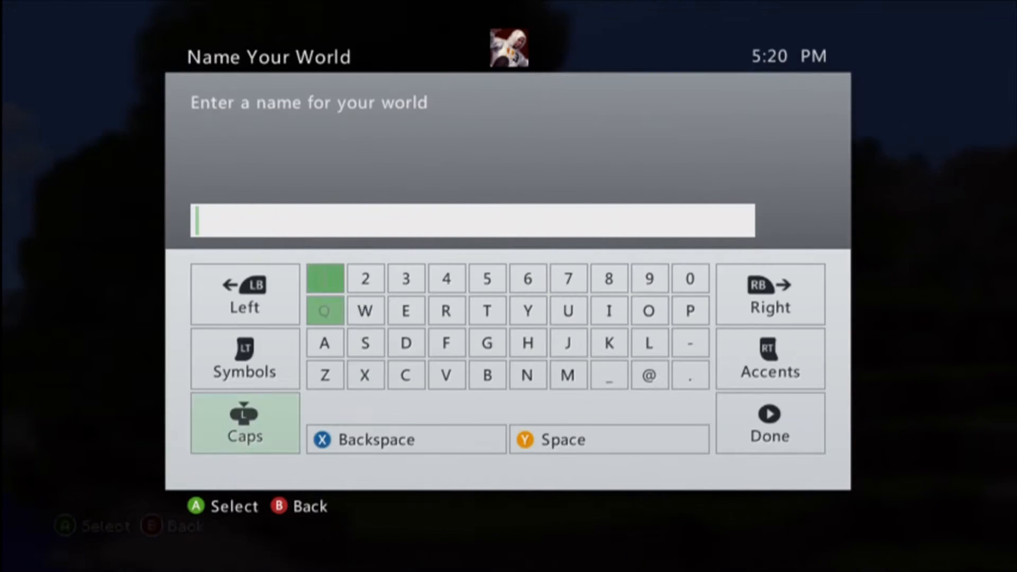
Name the new survival world Inventory Mod and create it
text(Inven)
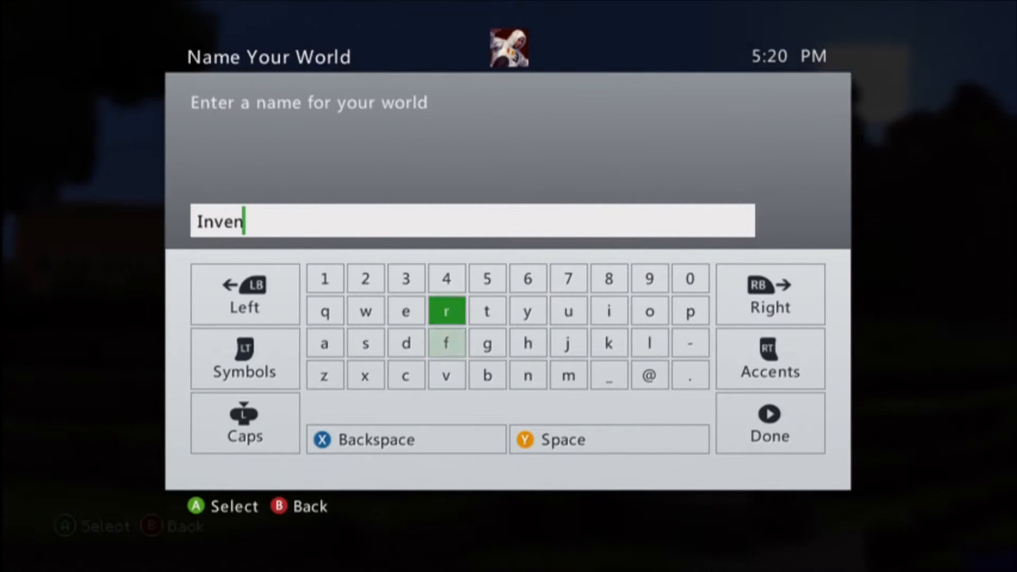
click(769, 422)
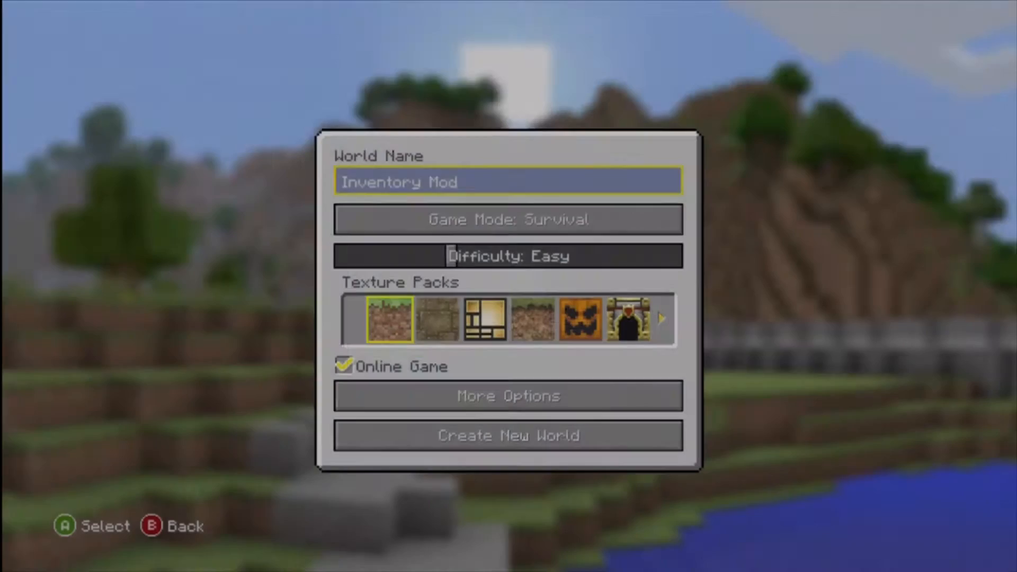
click(508, 436)
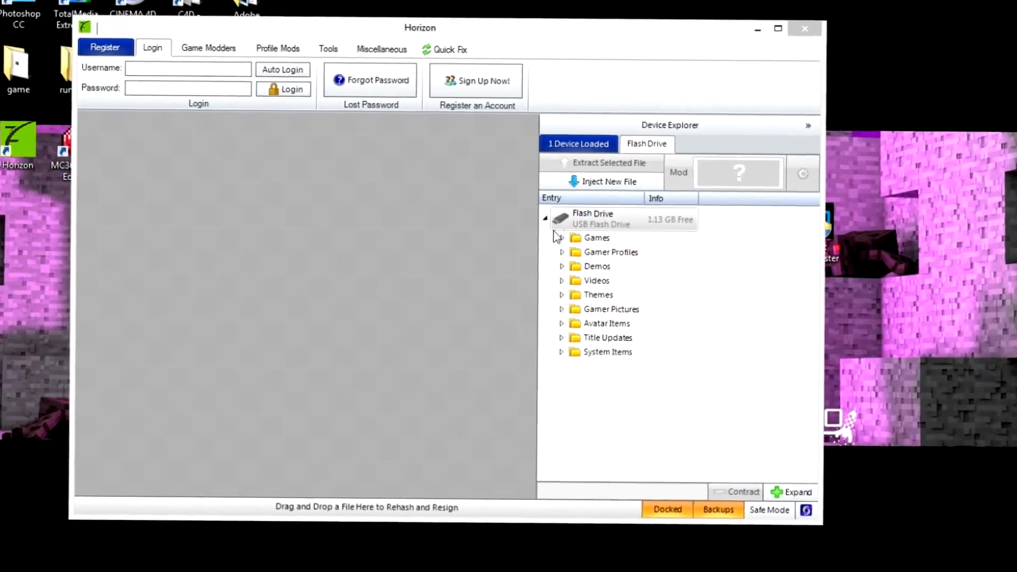
Browse the flash drive's Minecraft games folder and open the Test save package
click(561, 237)
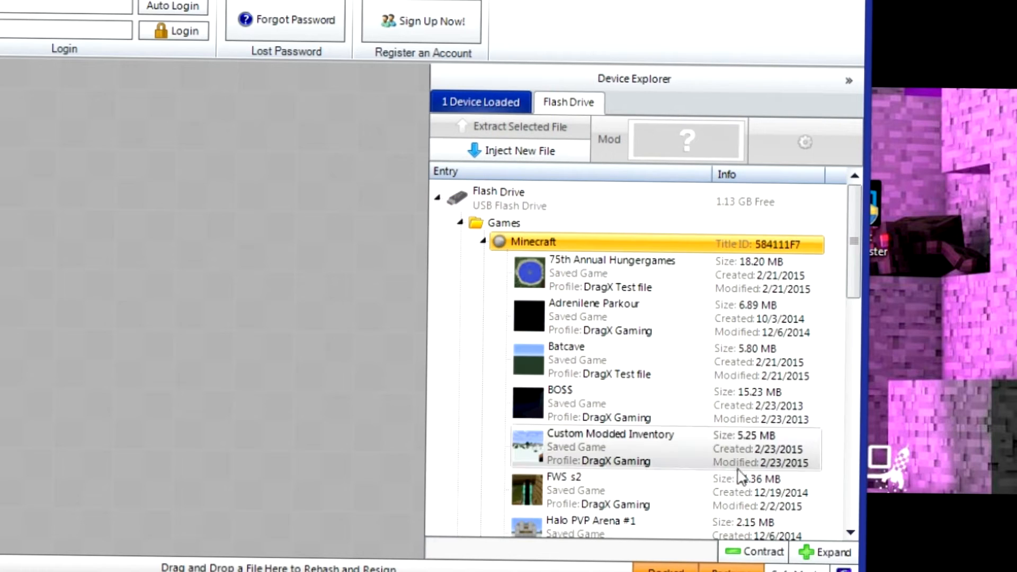
double_click(610, 447)
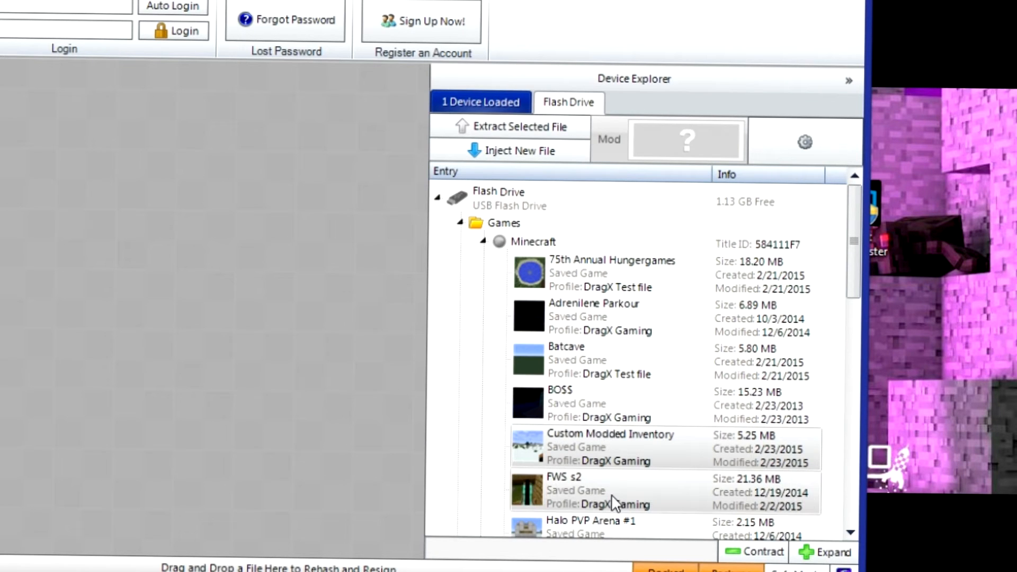
scroll(down, 3)
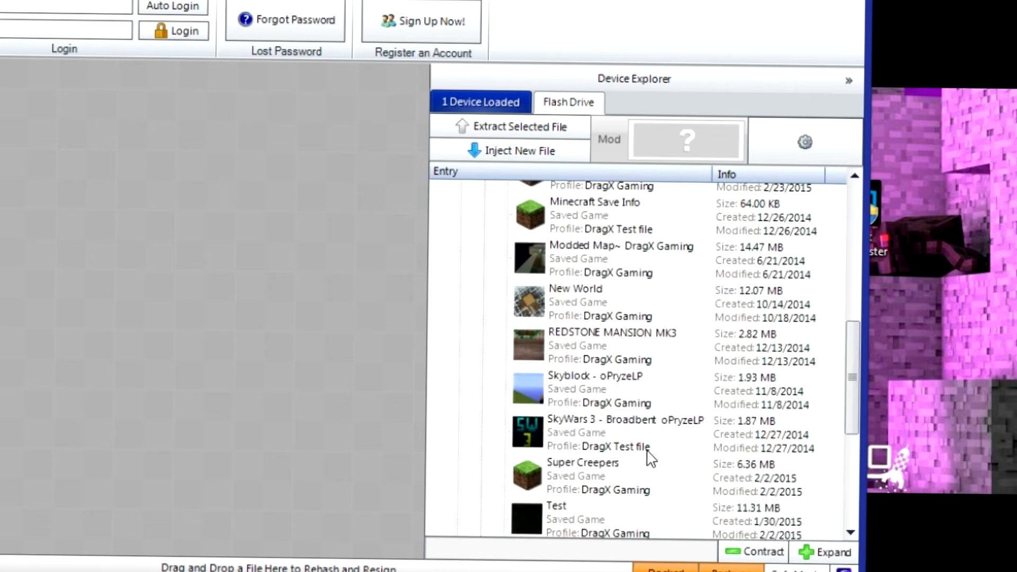
double_click(556, 513)
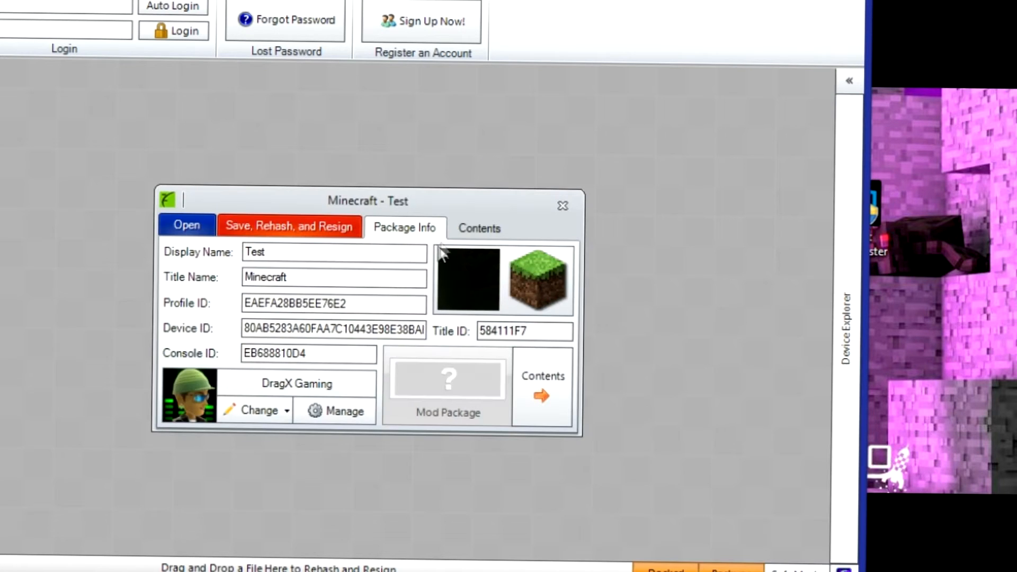
Extract savegame.dat from the Test save to the computer, overwriting the existing copy
right_click(311, 271)
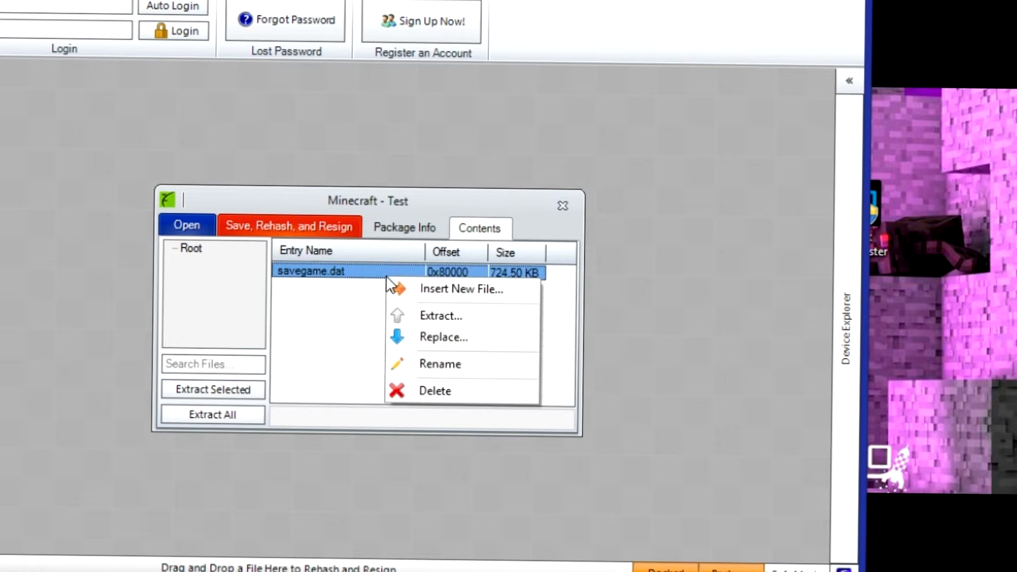
click(440, 315)
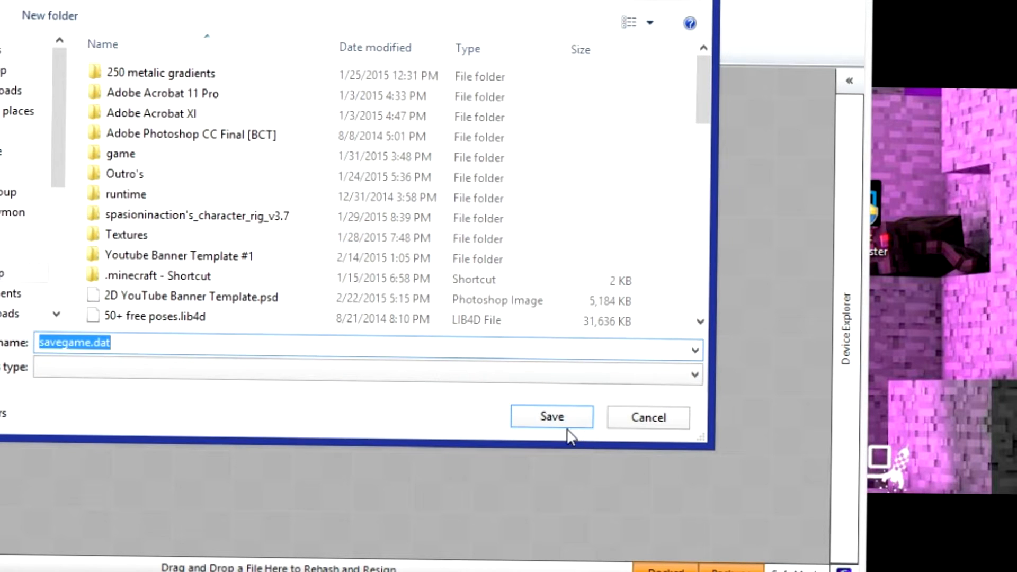
click(551, 416)
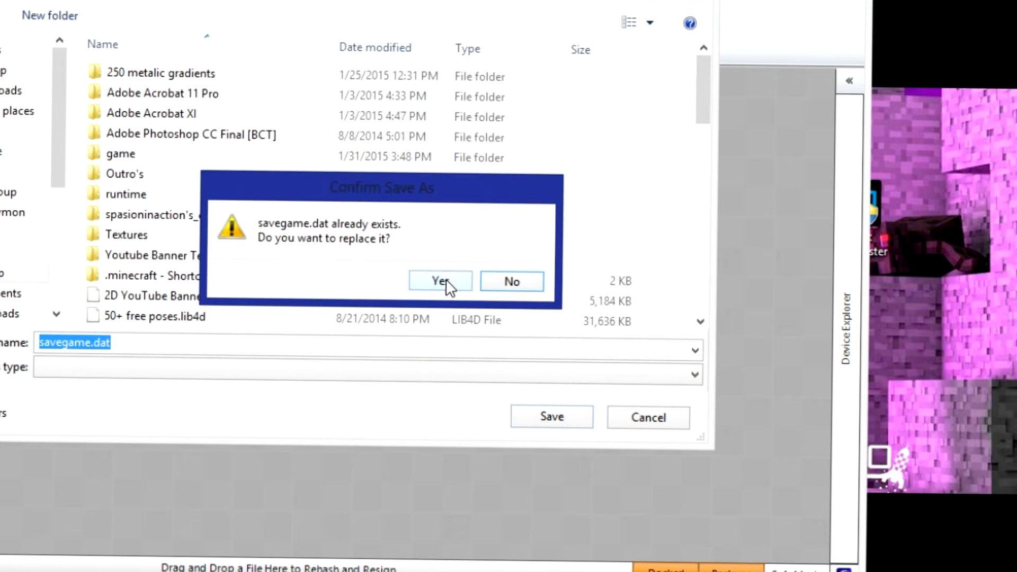
click(440, 281)
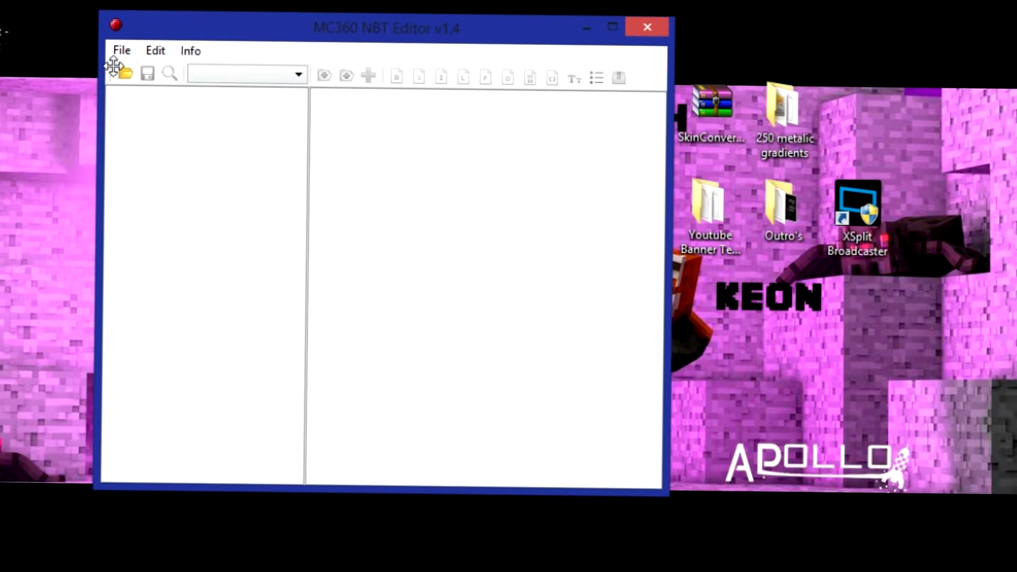
Load the extracted savegame.dat into the NBT editor and show the player's data entries
click(120, 72)
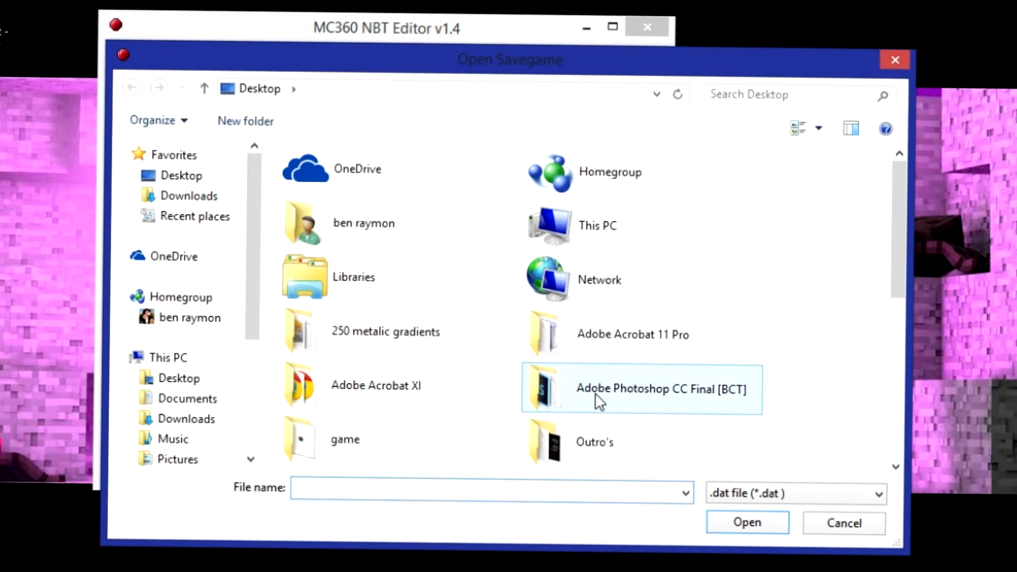
click(489, 492)
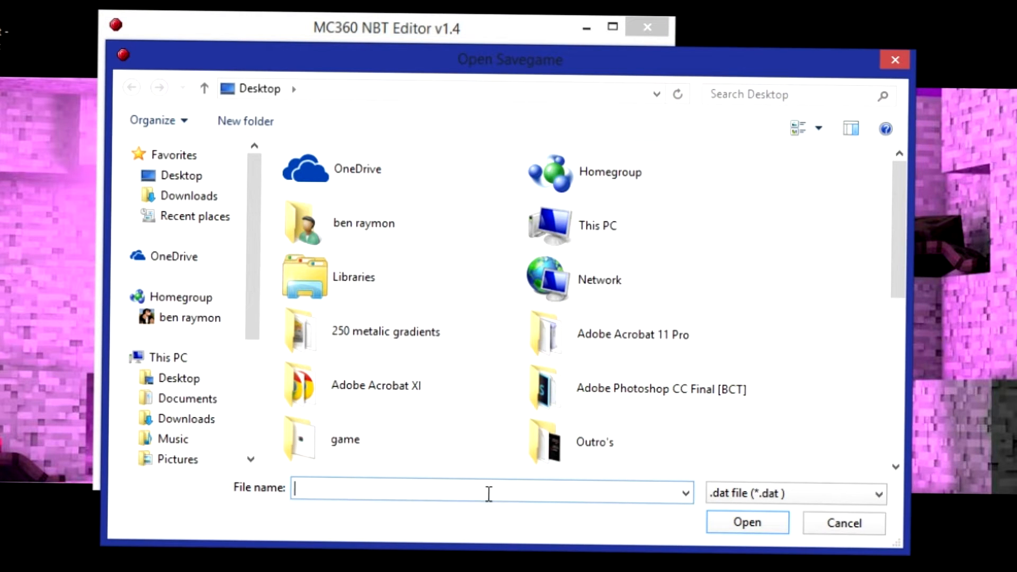
text(save)
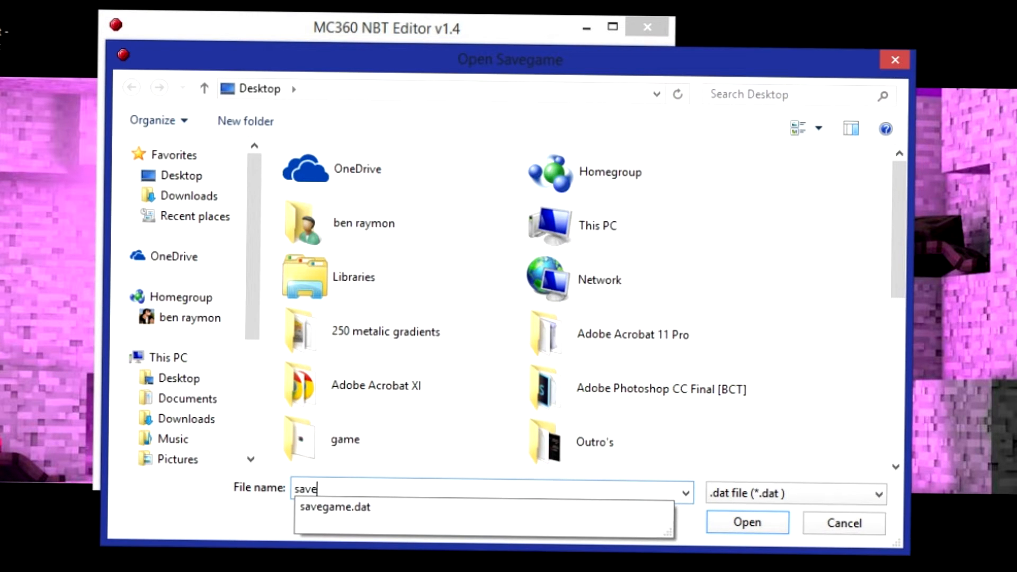
mouse_move(353, 512)
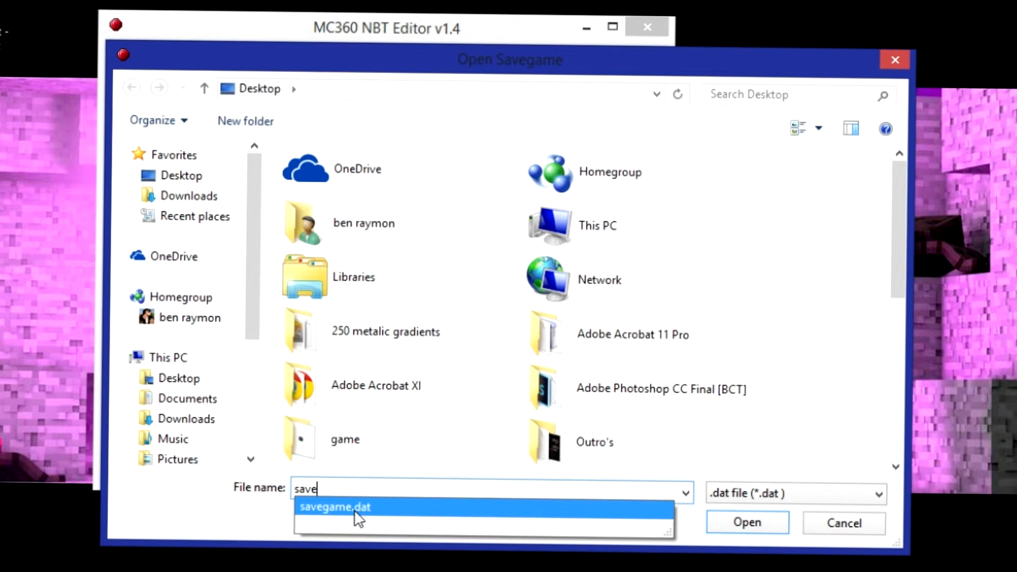
click(335, 507)
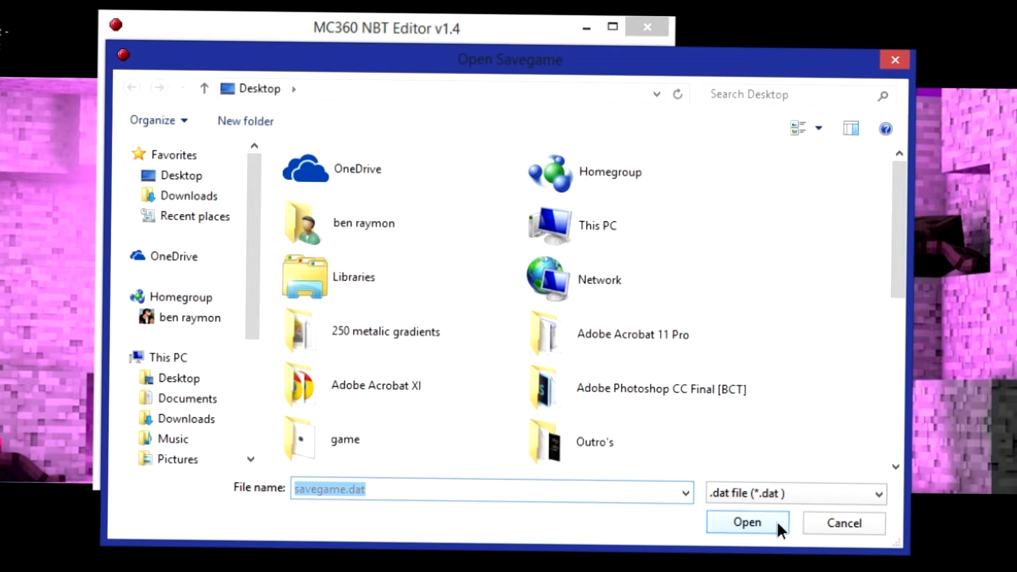
click(746, 523)
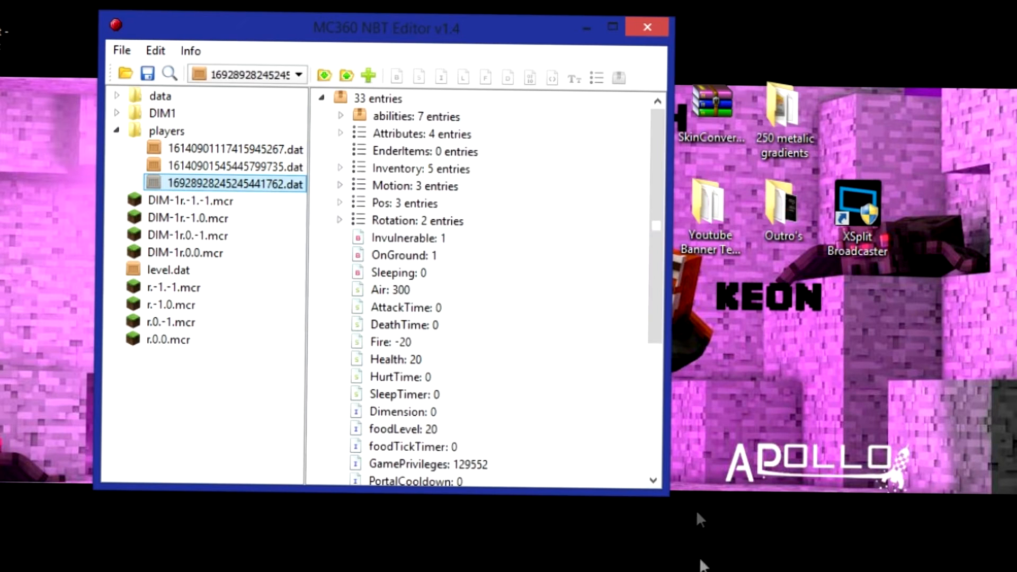
Expand the player's Inventory and delete extra items until one entry (id 276) remains
click(418, 221)
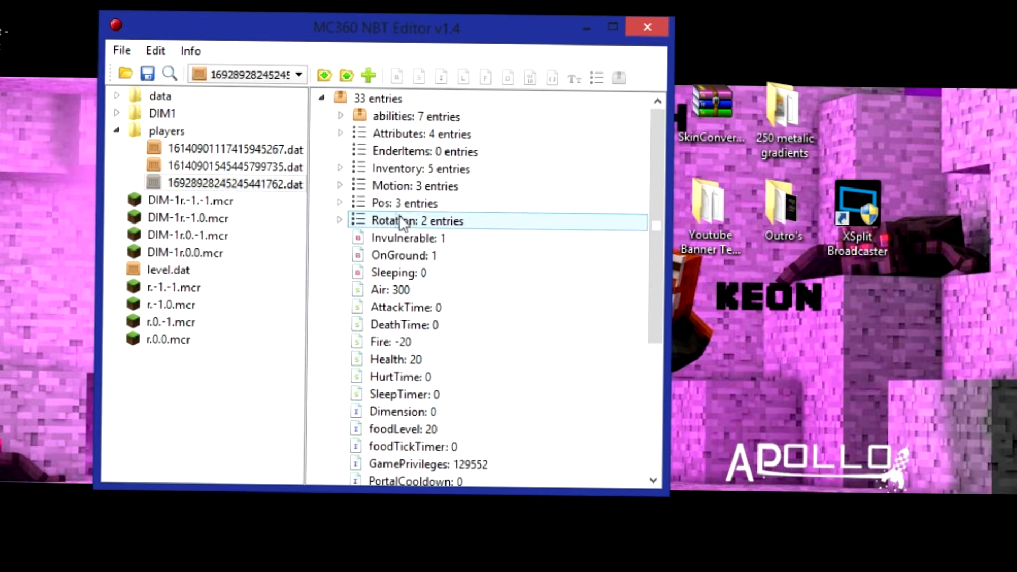
click(340, 168)
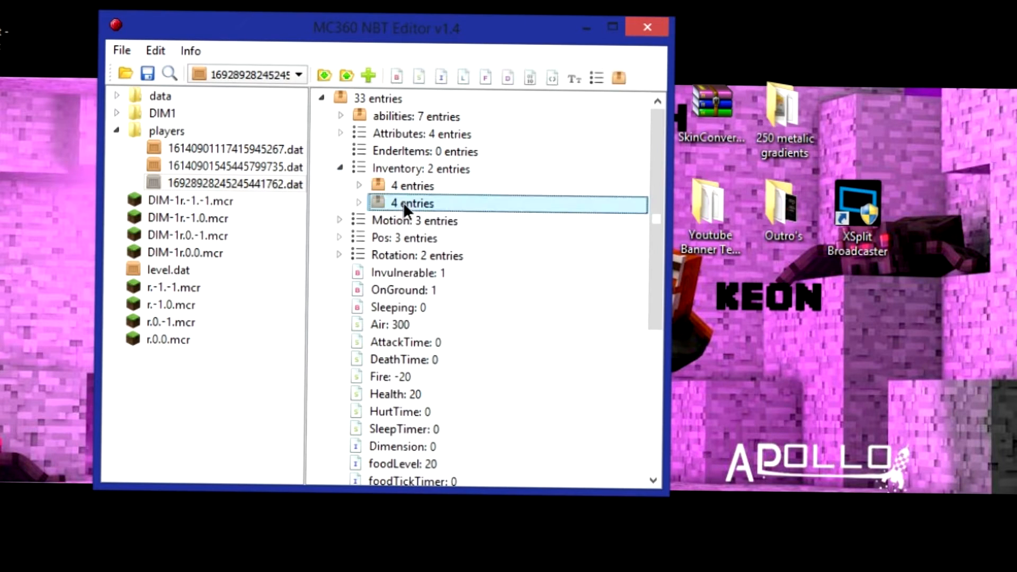
click(358, 203)
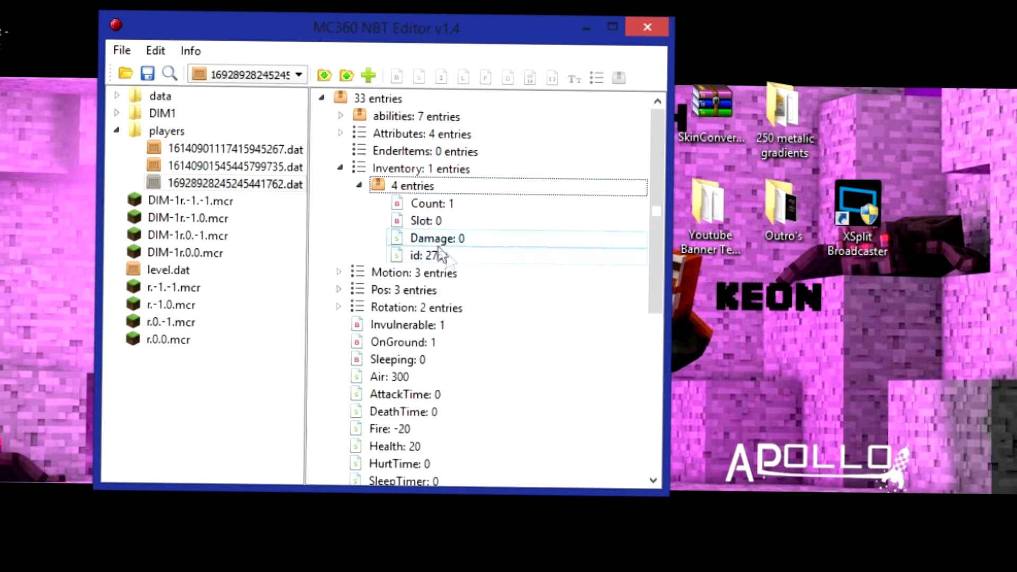
double_click(428, 255)
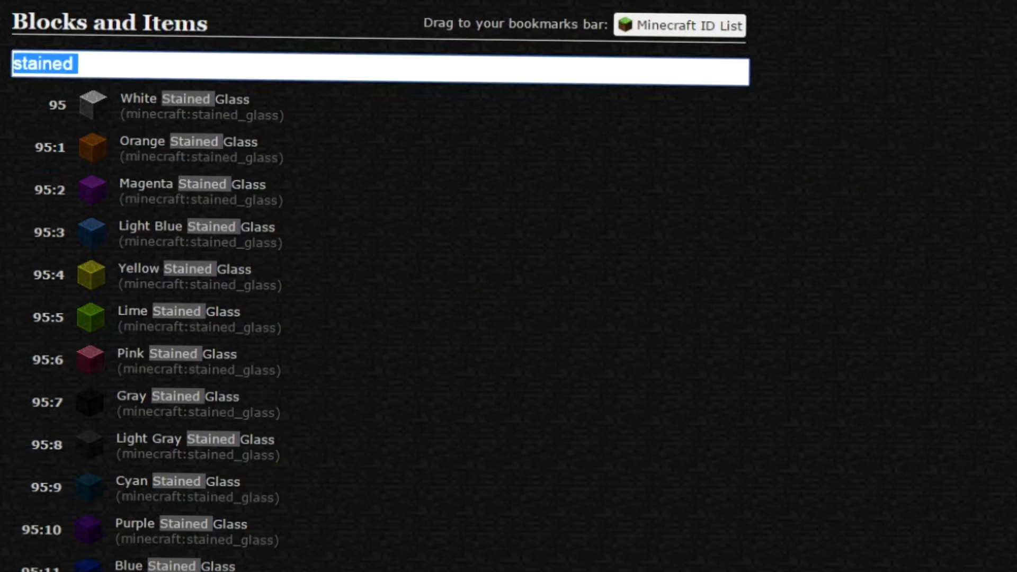
text(comma)
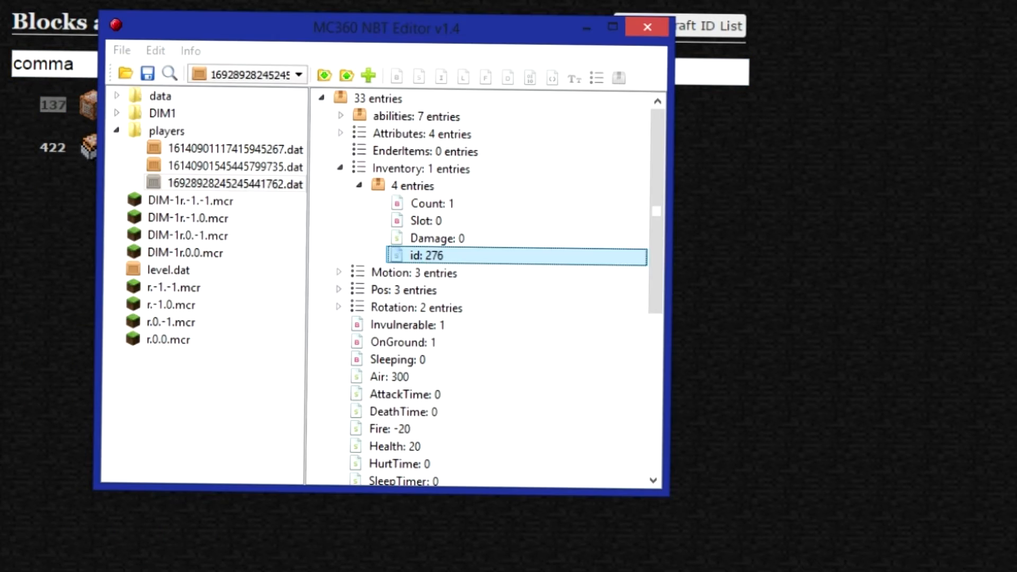
Turn the remaining item into a command block stack: id 137, count 64
double_click(434, 254)
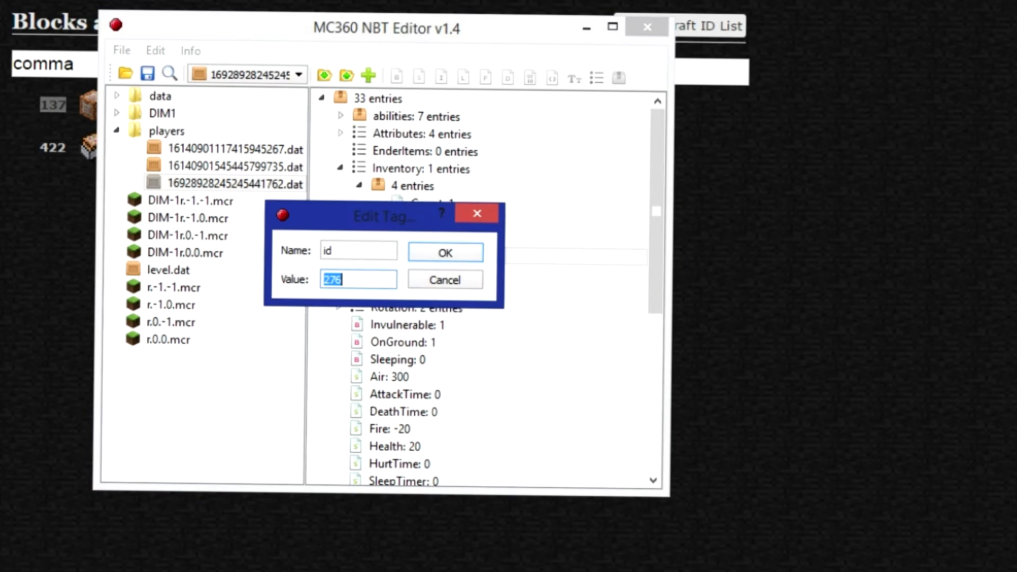
text(137)
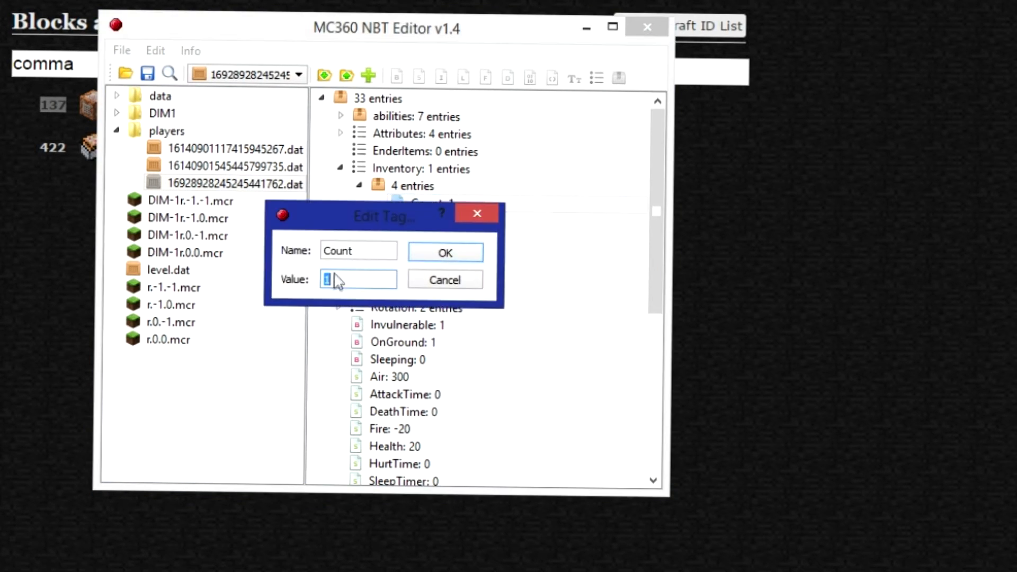
text(64)
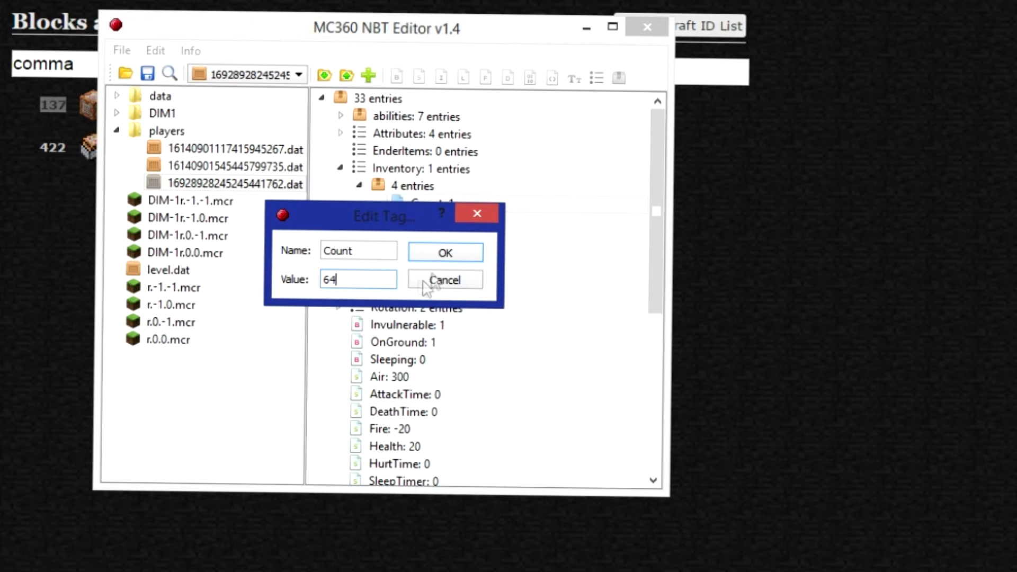
click(445, 252)
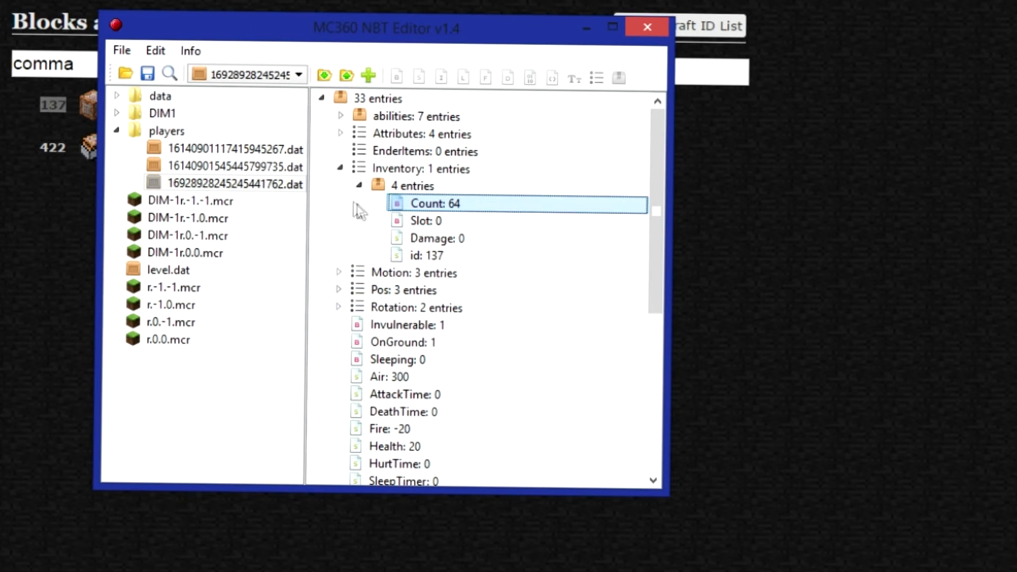
click(411, 186)
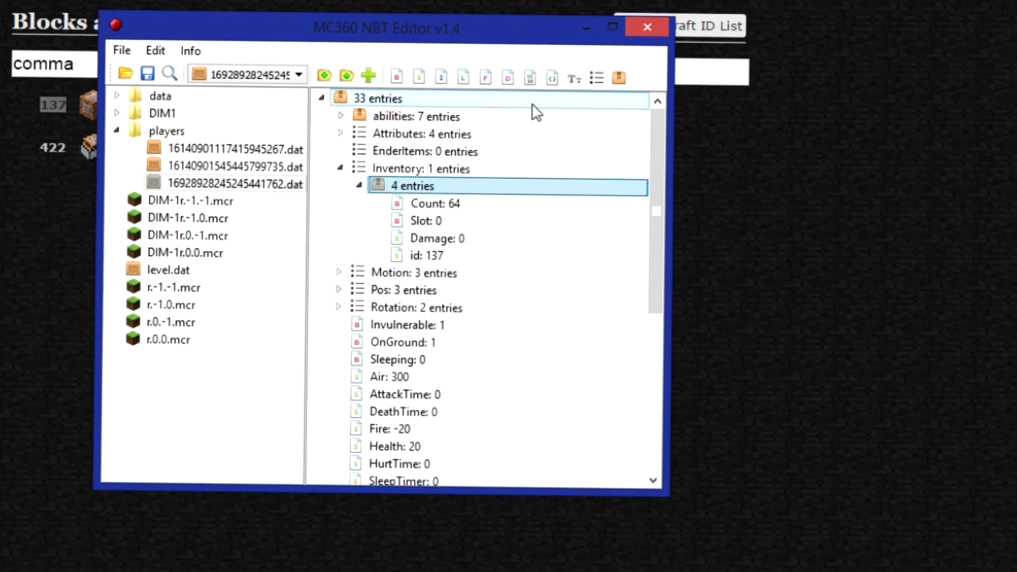
Paste a copy of the command block stack into Inventory, giving two identical id 137 entries
click(422, 168)
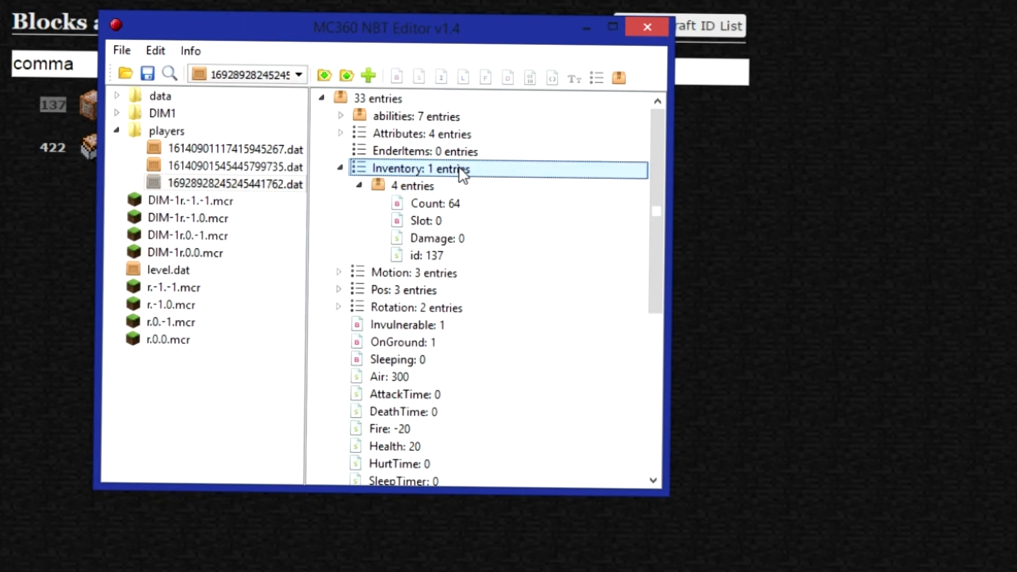
click(367, 76)
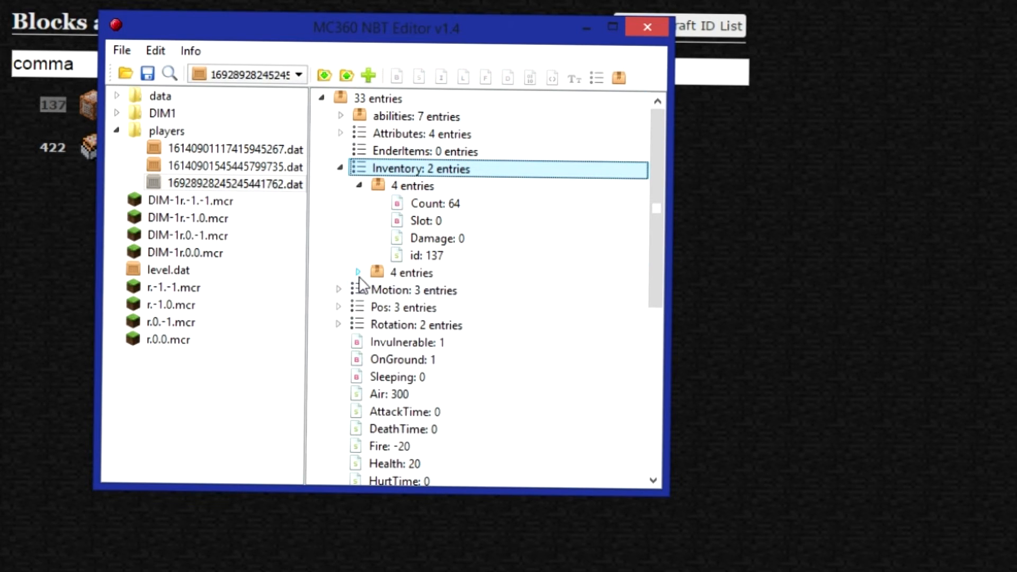
click(358, 273)
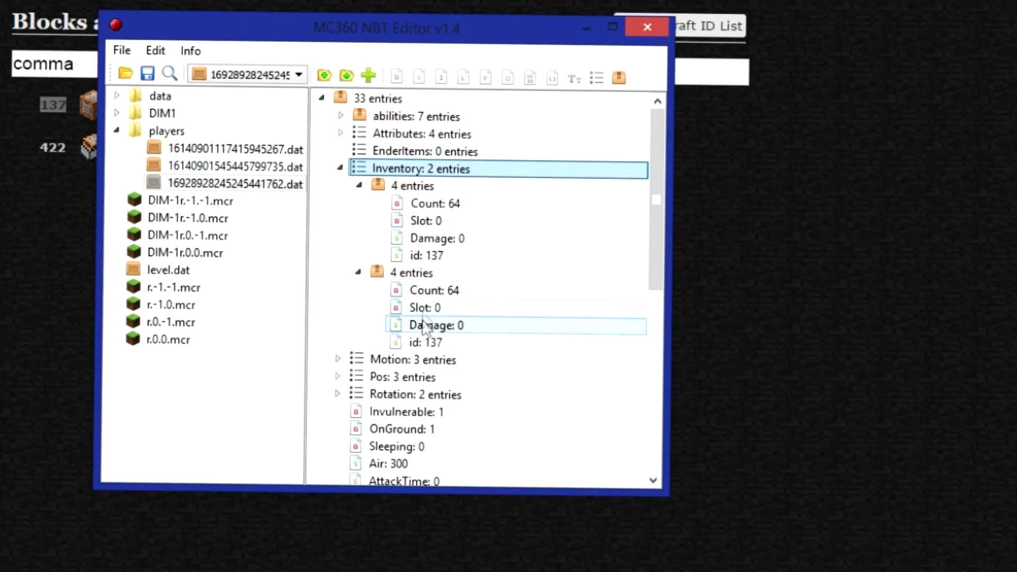
double_click(426, 342)
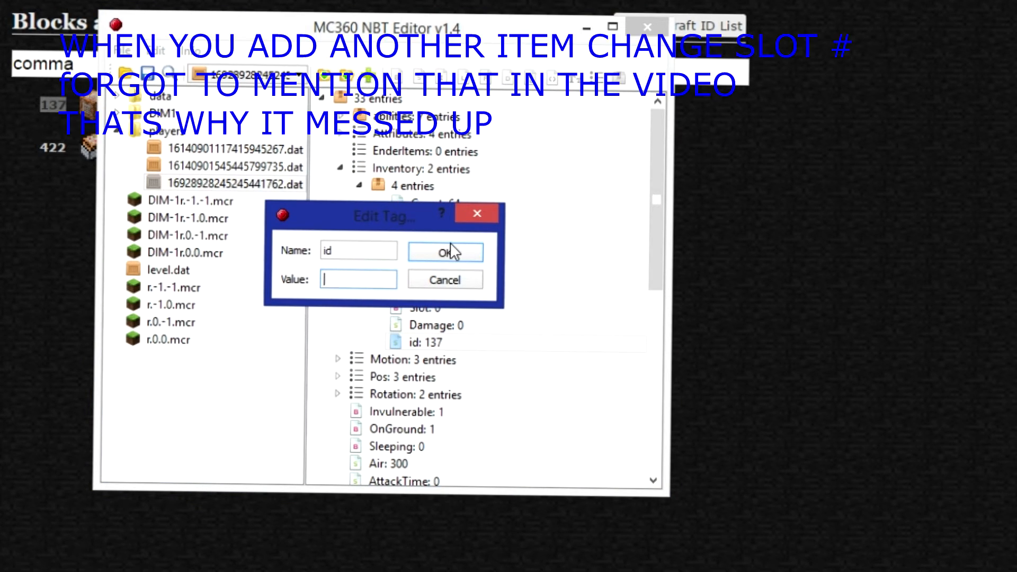
click(444, 251)
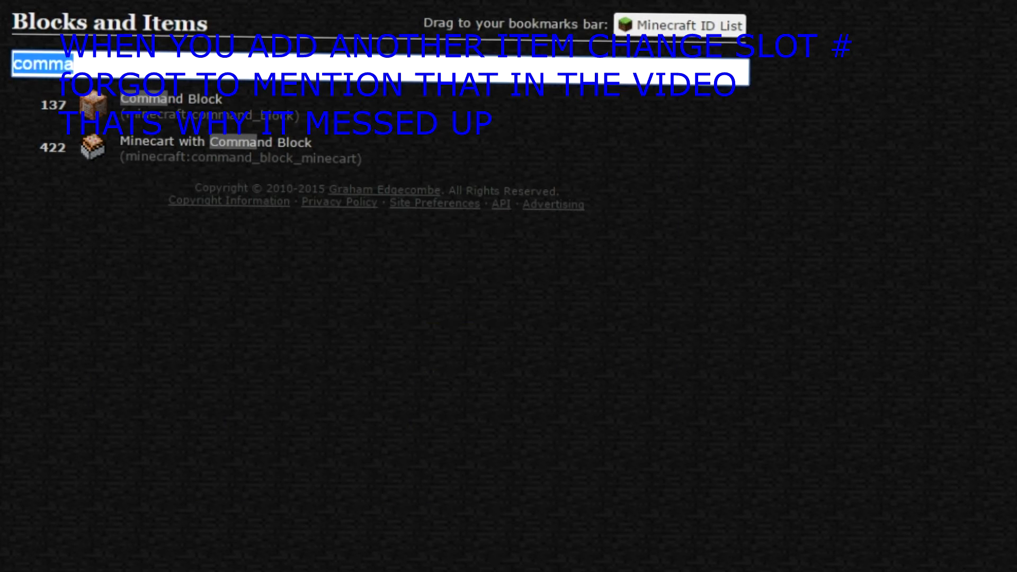
Search the Minecraft ID List for "stained" to find stained glass IDs and colour values
text(stained)
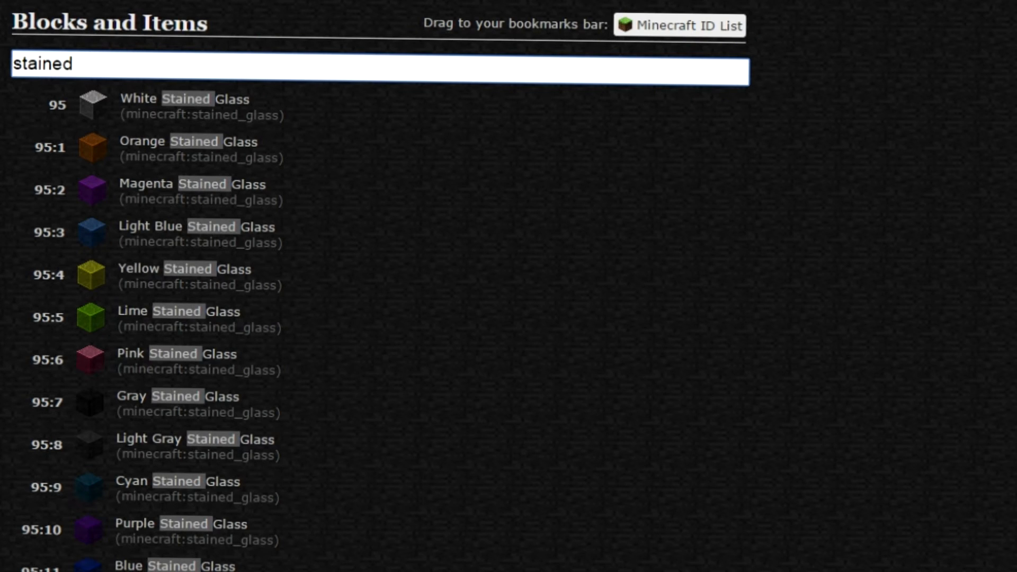
scroll(down, 3)
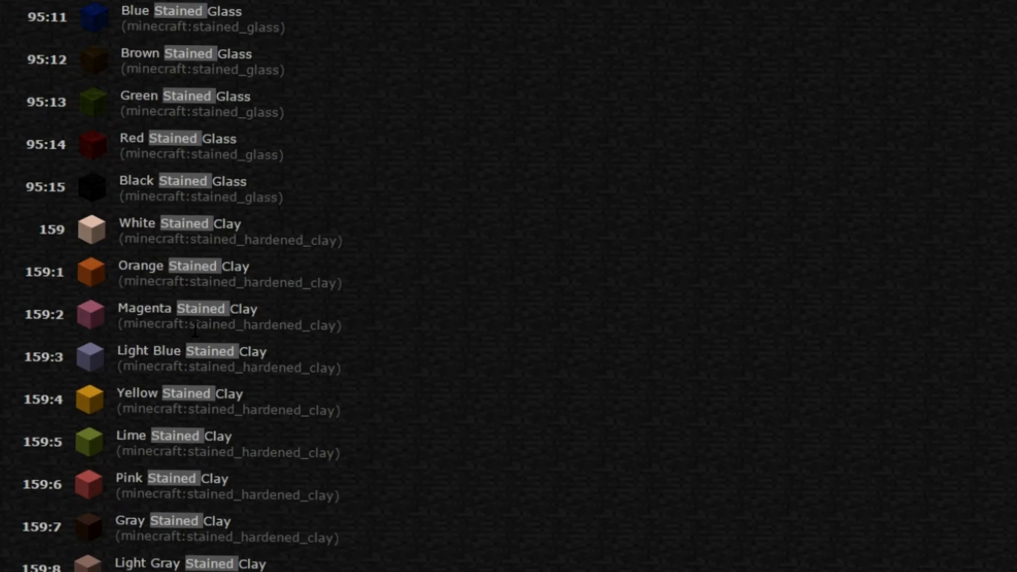
mouse_move(63, 201)
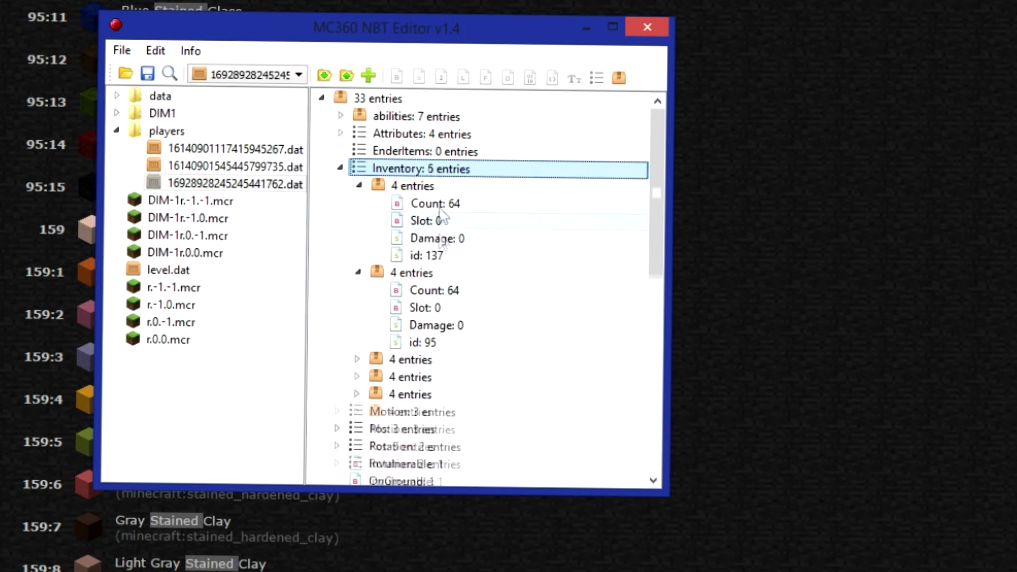
Add stained glass (id 95) stacks and give the third and fourth items damage values 8 and 2
click(357, 359)
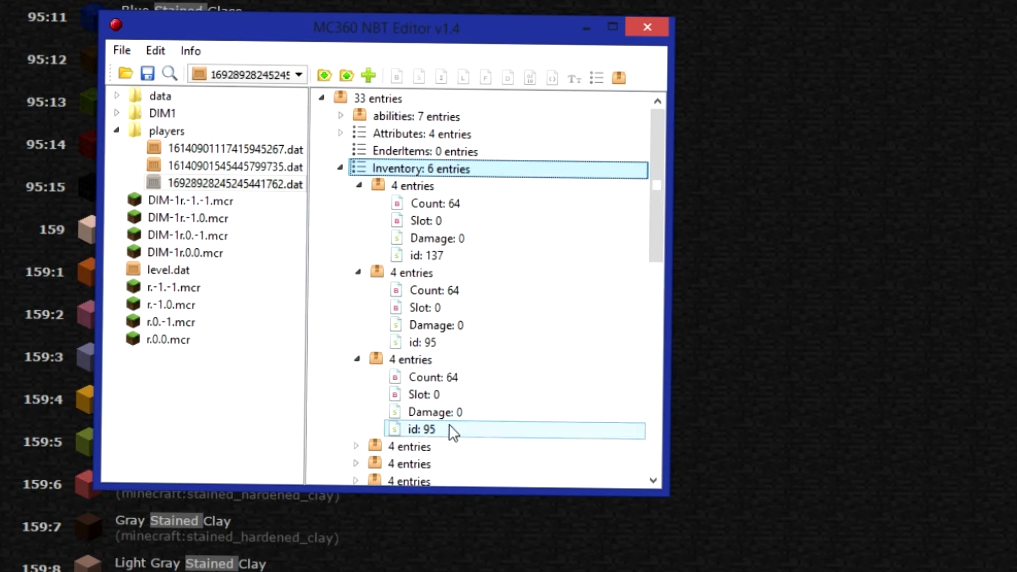
click(435, 412)
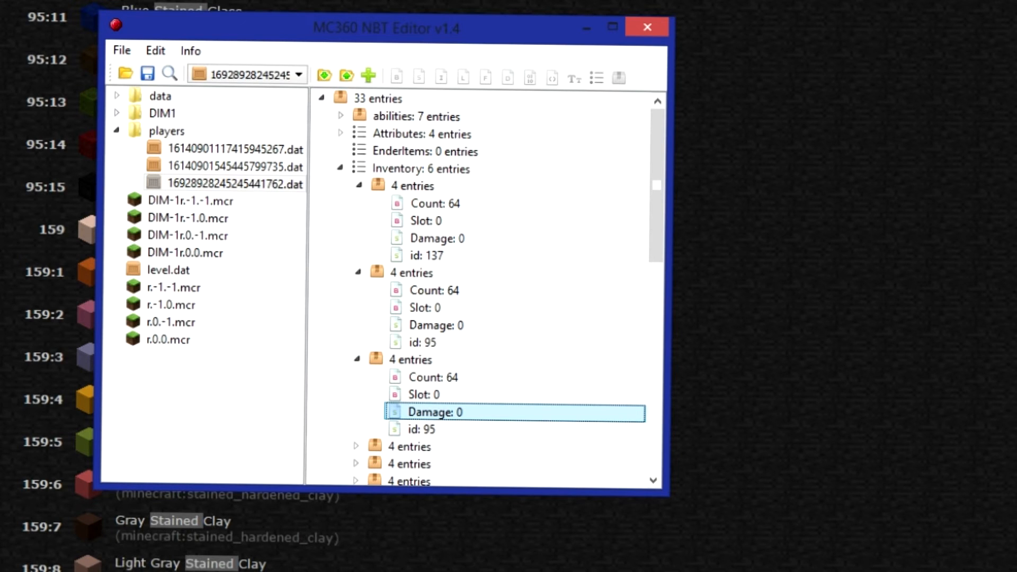
double_click(434, 411)
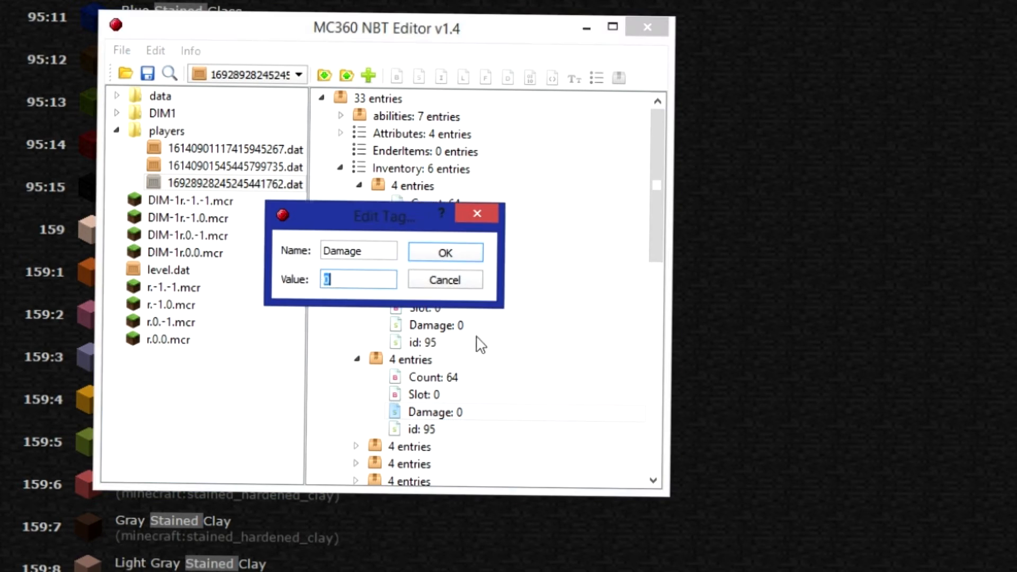
click(444, 253)
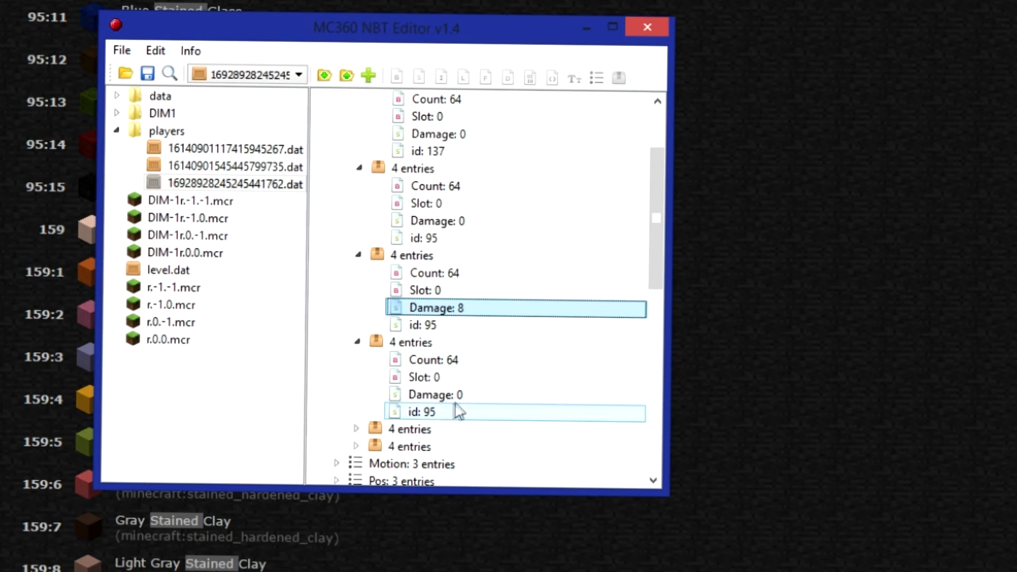
double_click(446, 394)
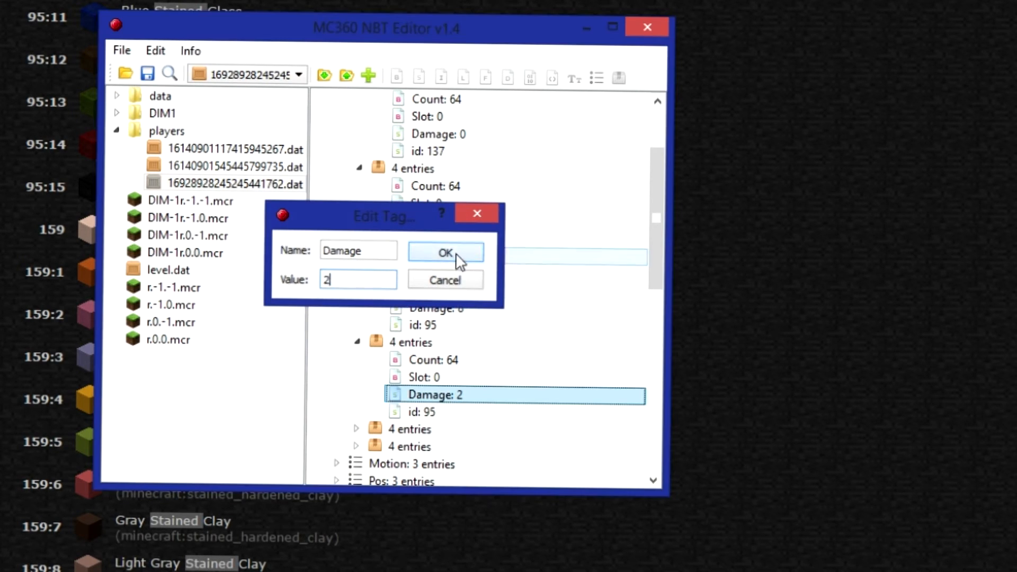
click(445, 252)
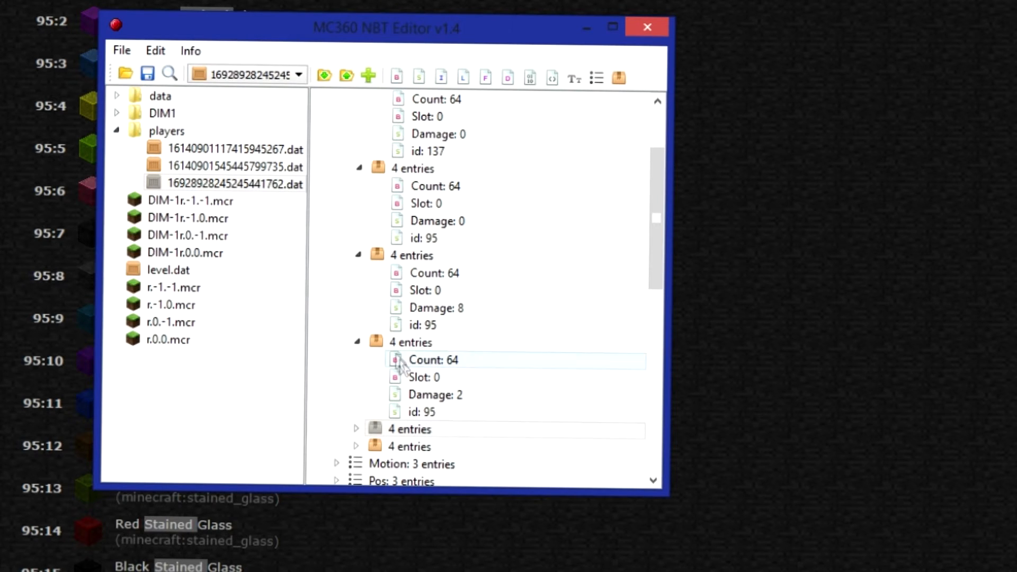
Give the remaining stained glass stacks damage values 12 and 11, then save the player data
click(409, 428)
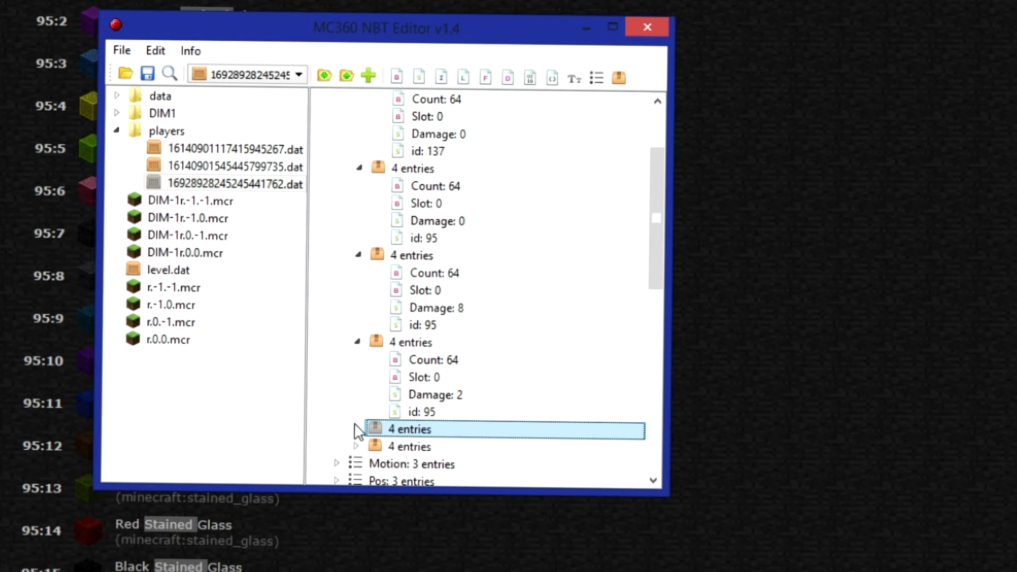
double_click(435, 428)
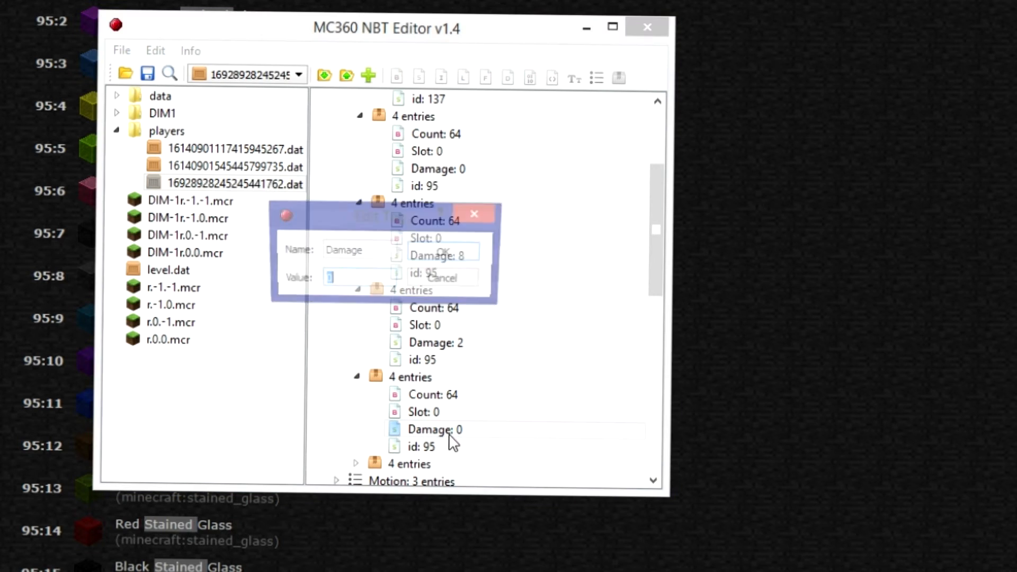
text(324)
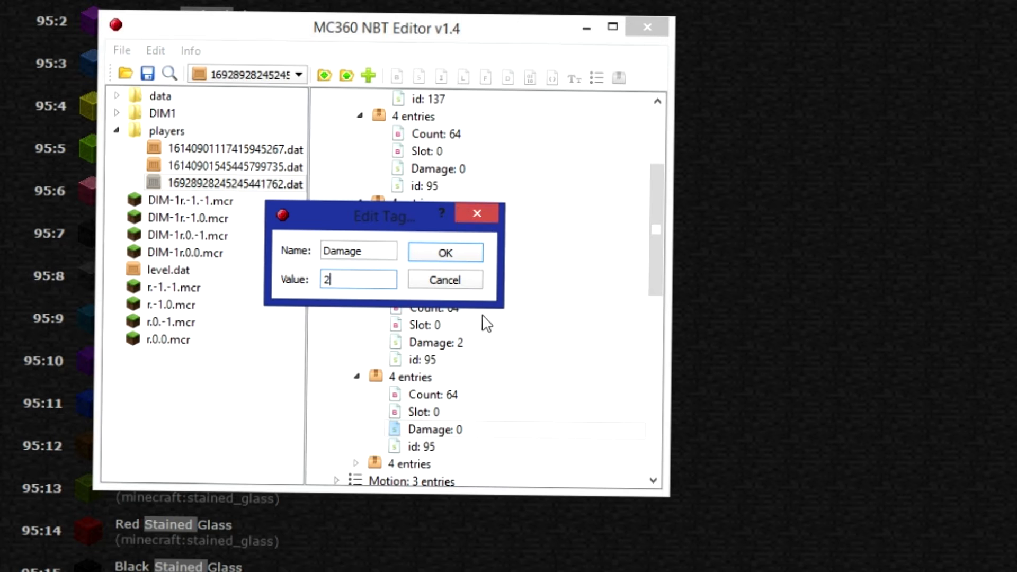
text(1)
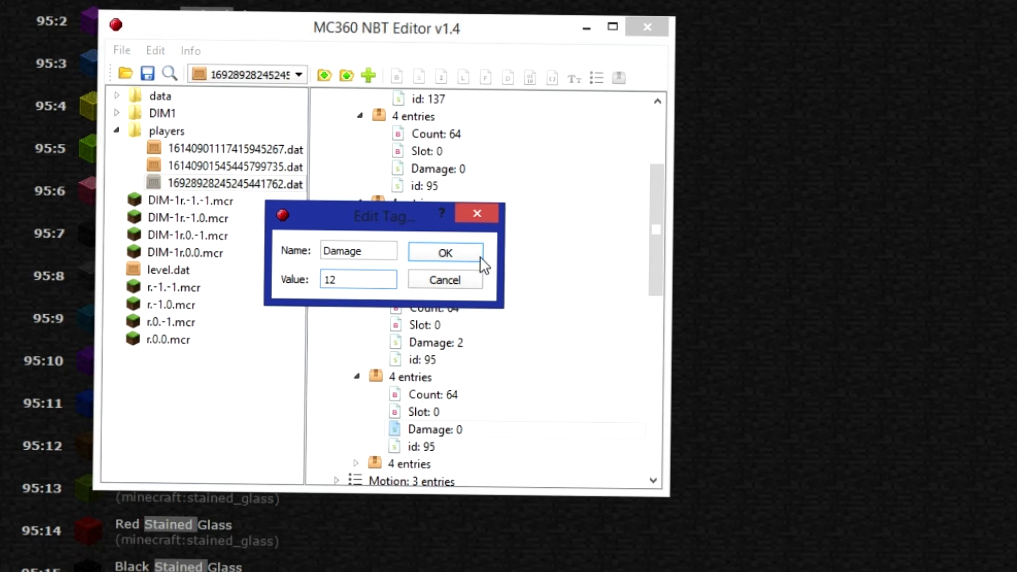
click(445, 252)
text(11)
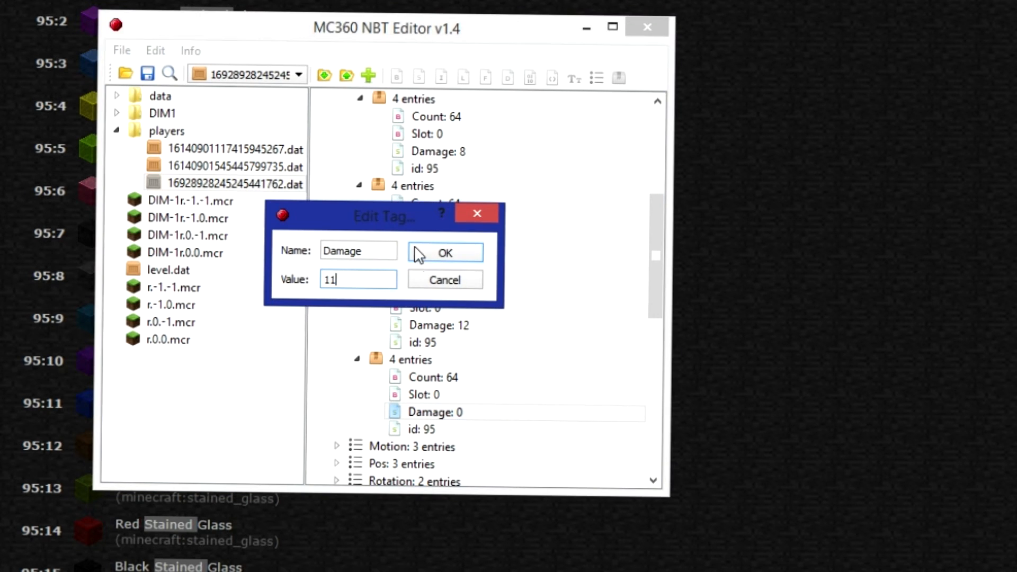
click(445, 252)
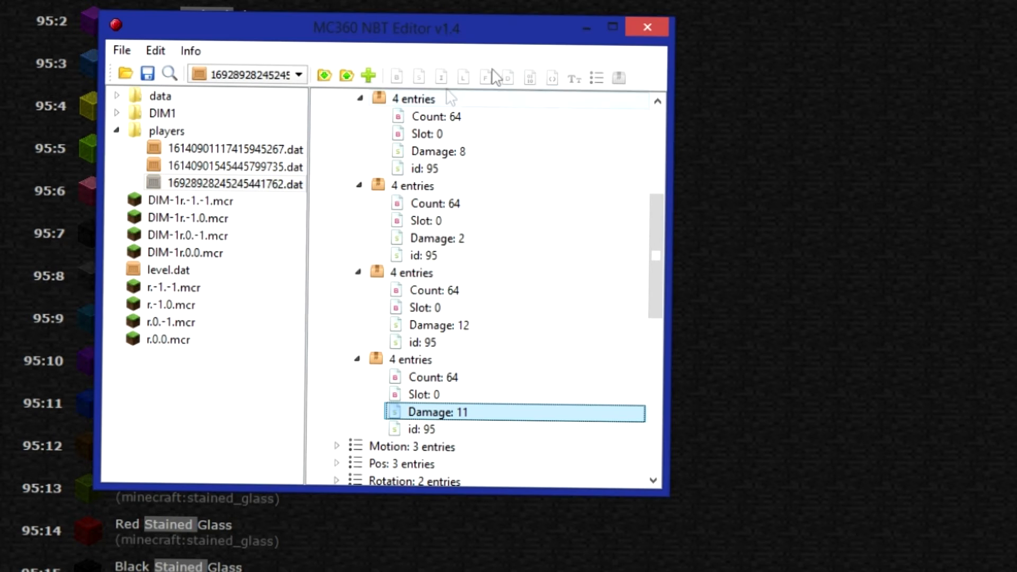
click(646, 26)
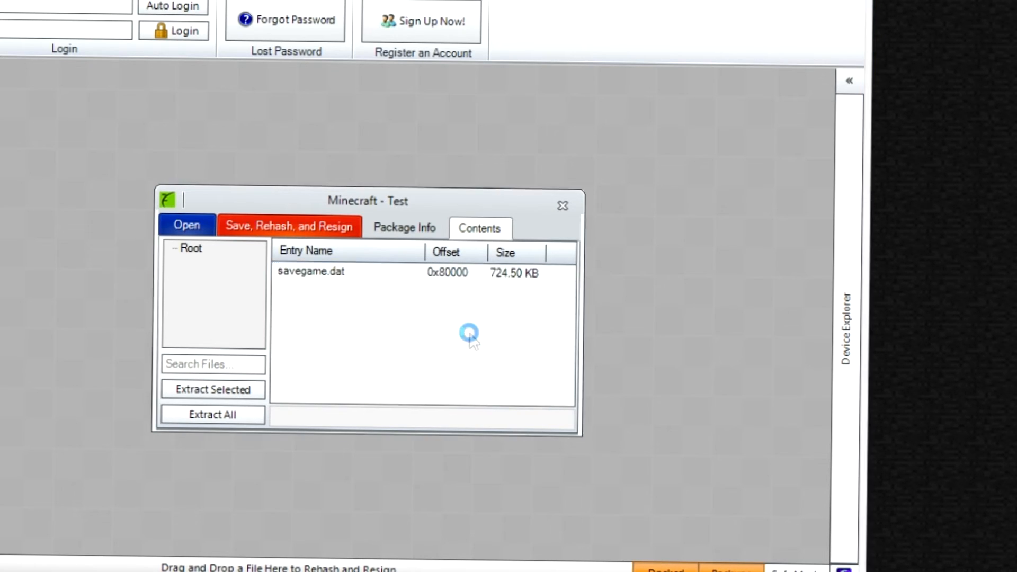
mouse_move(497, 335)
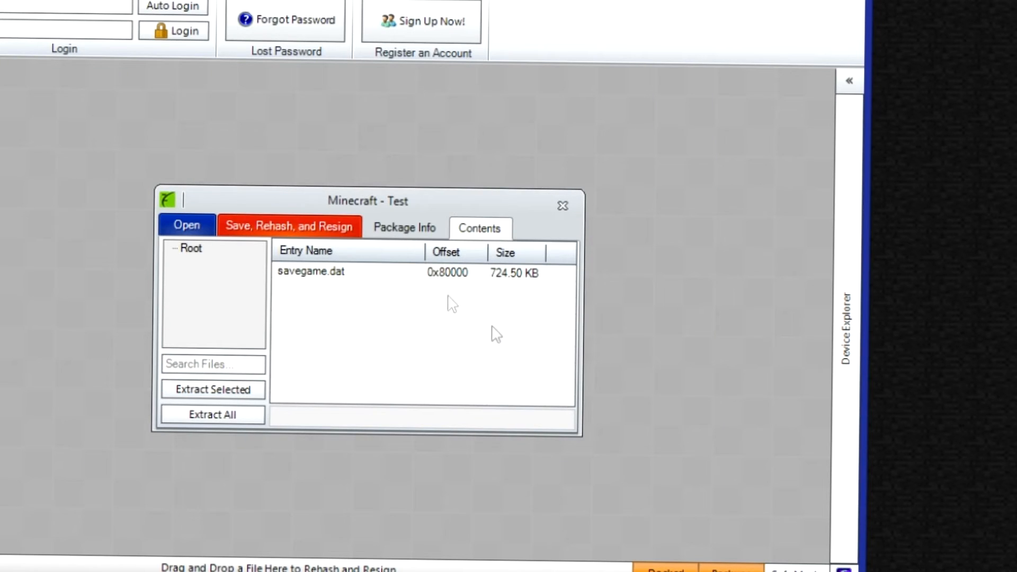
Rehash and resign the Minecraft Test save package with the edited savegame
click(310, 272)
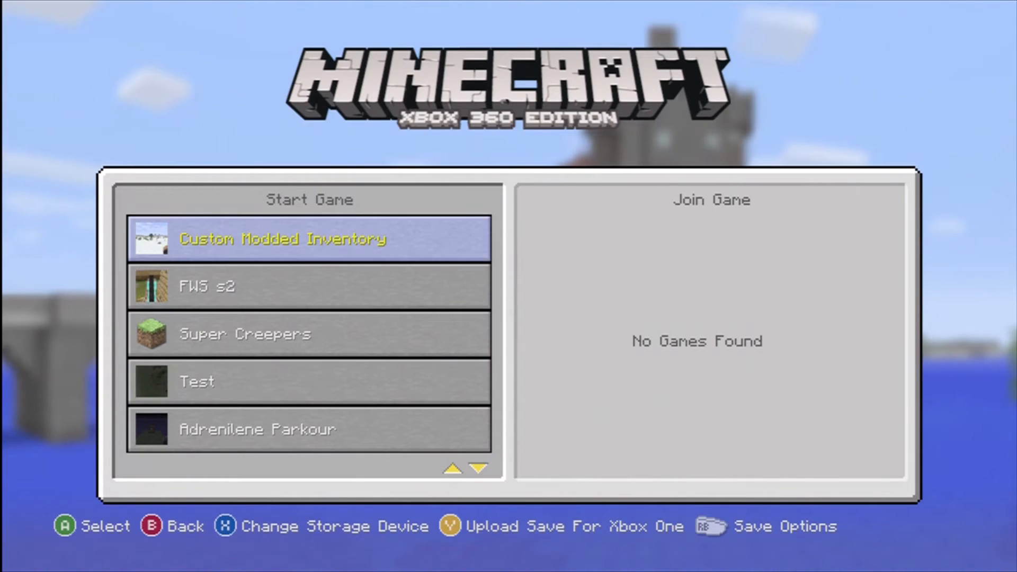
Load the modded world and place blue stained glass from the 64-stack in the inventory
click(309, 238)
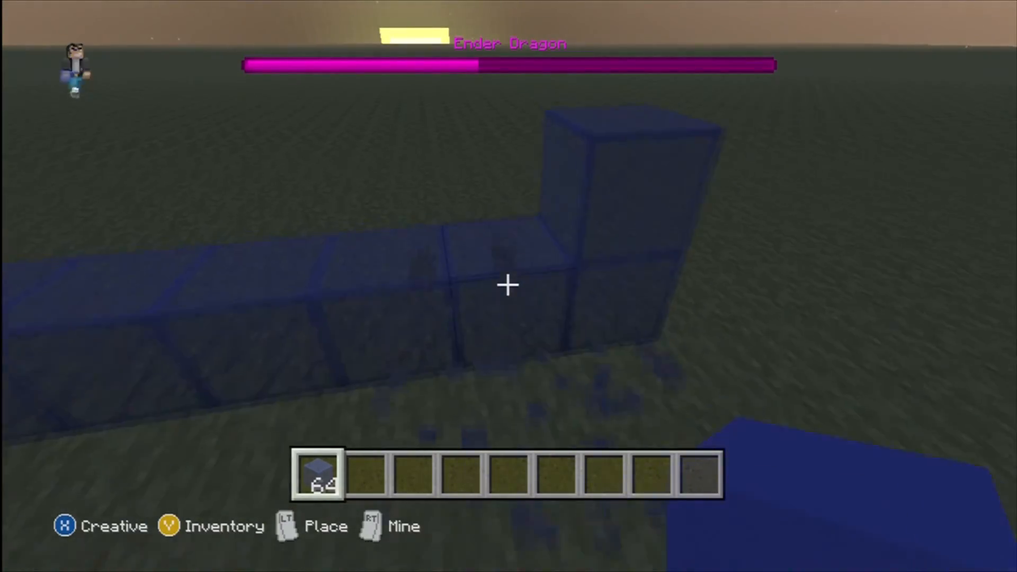
mouse_move(509, 286)
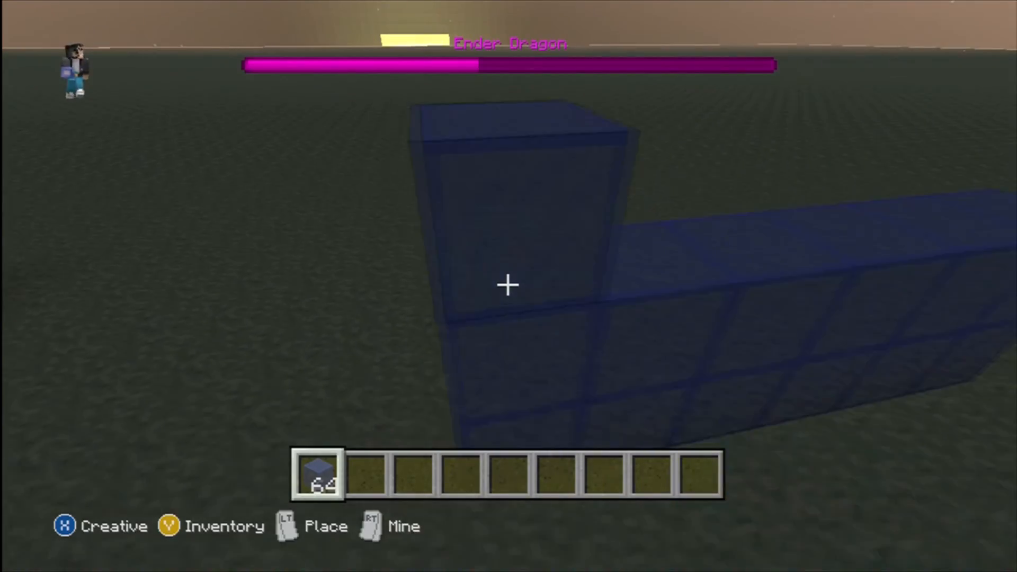
mouse_move(509, 286)
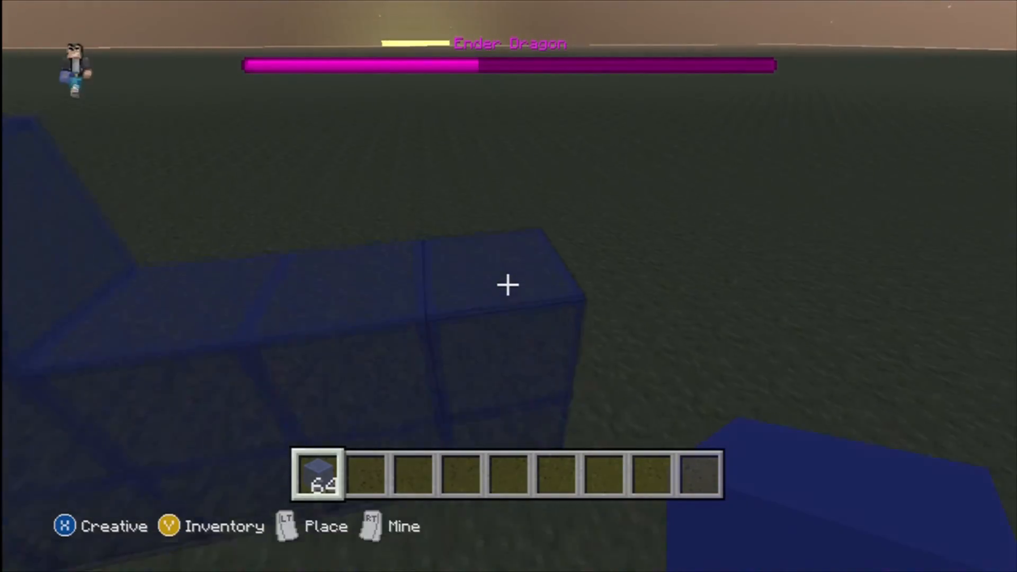
mouse_move(508, 285)
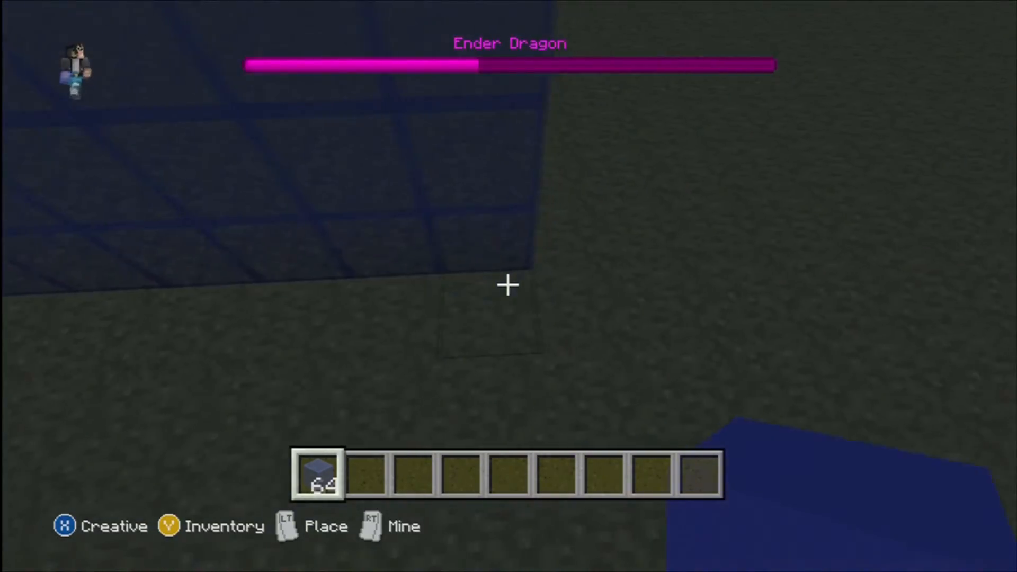